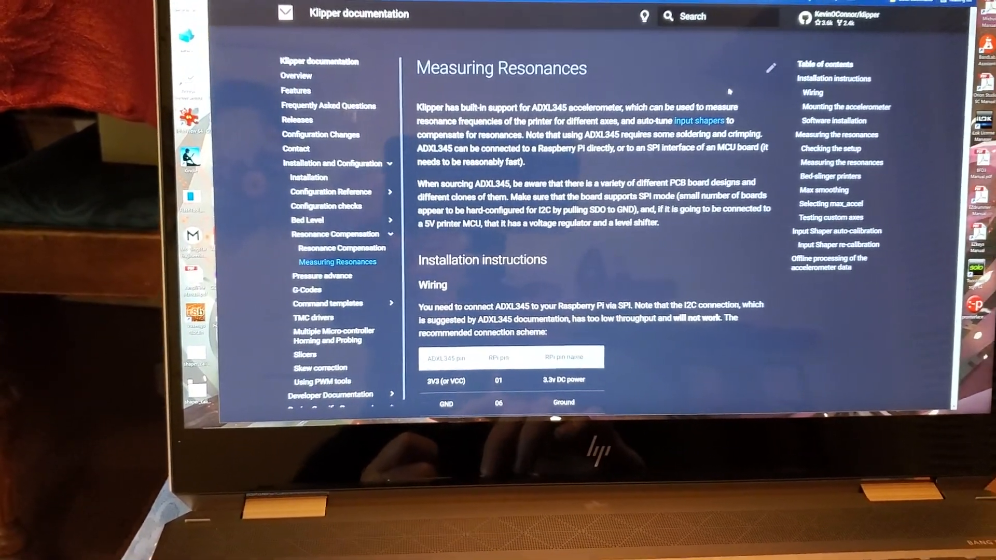
Step: Scroll the Measuring Resonances page through the ADXL345 wiring table and Fritzing diagrams to the mounting section
{"action": "scroll", "scroll_direction": "down", "scroll_amount": 3}
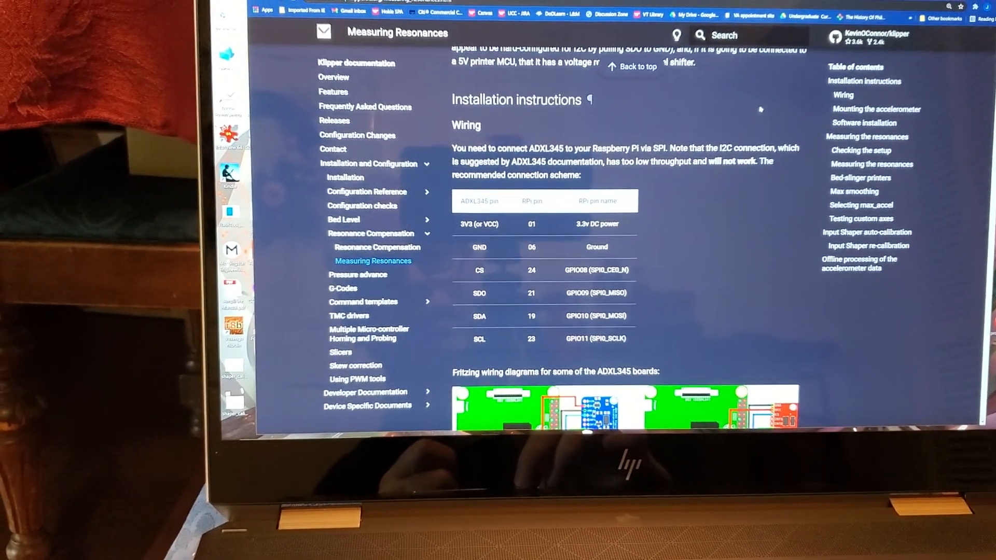
{"action": "scroll", "scroll_direction": "down", "scroll_amount": 3}
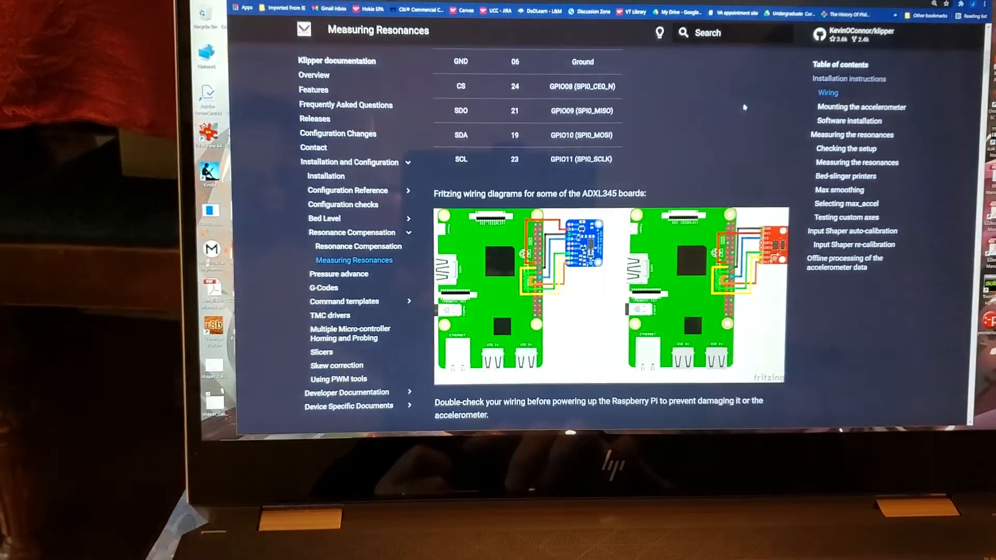
{"action": "scroll", "scroll_direction": "down", "scroll_amount": 3}
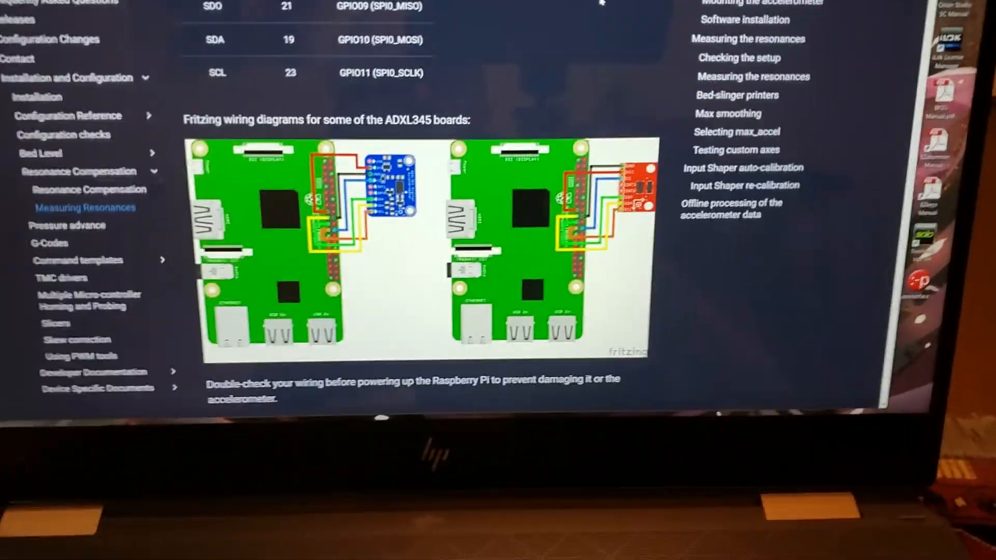
{"action": "scroll", "scroll_direction": "up", "scroll_amount": 3}
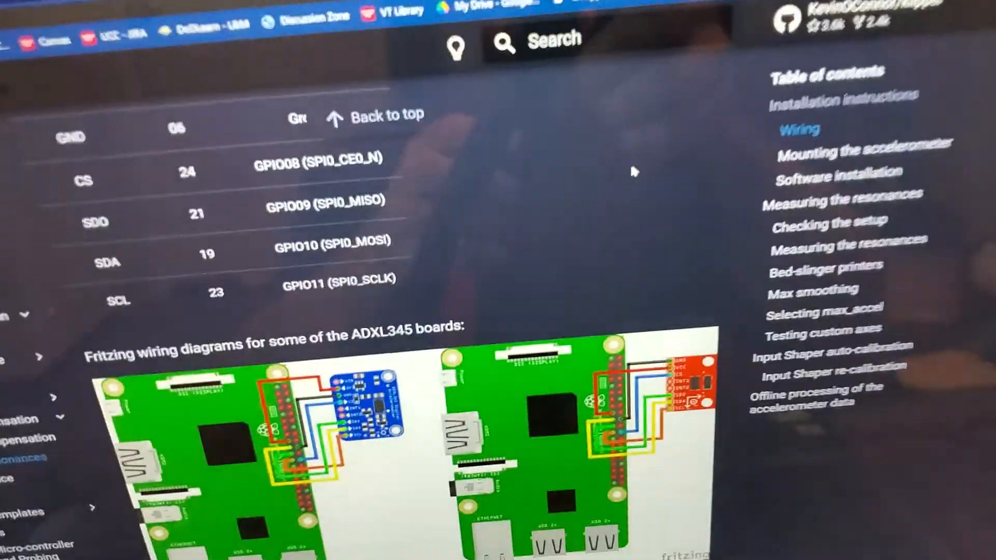
{"action": "scroll", "scroll_direction": "down", "scroll_amount": 3}
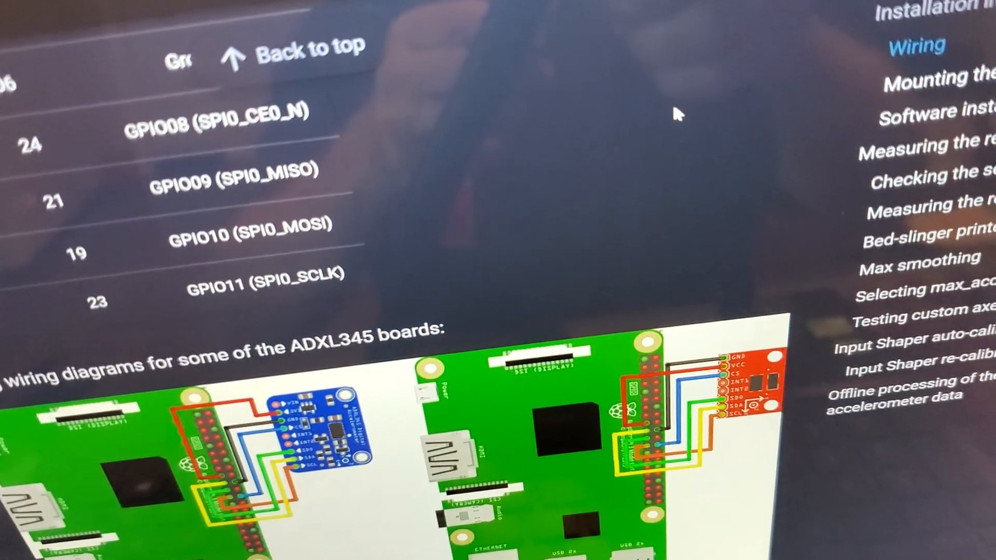
{"action": "scroll", "scroll_direction": "down", "scroll_amount": 3}
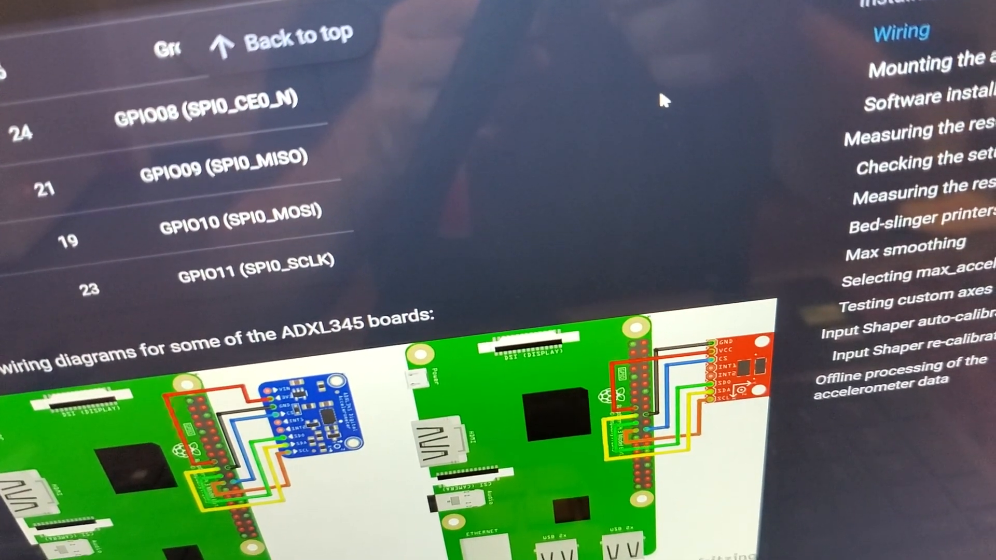
{"action": "scroll", "scroll_direction": "down", "scroll_amount": 3}
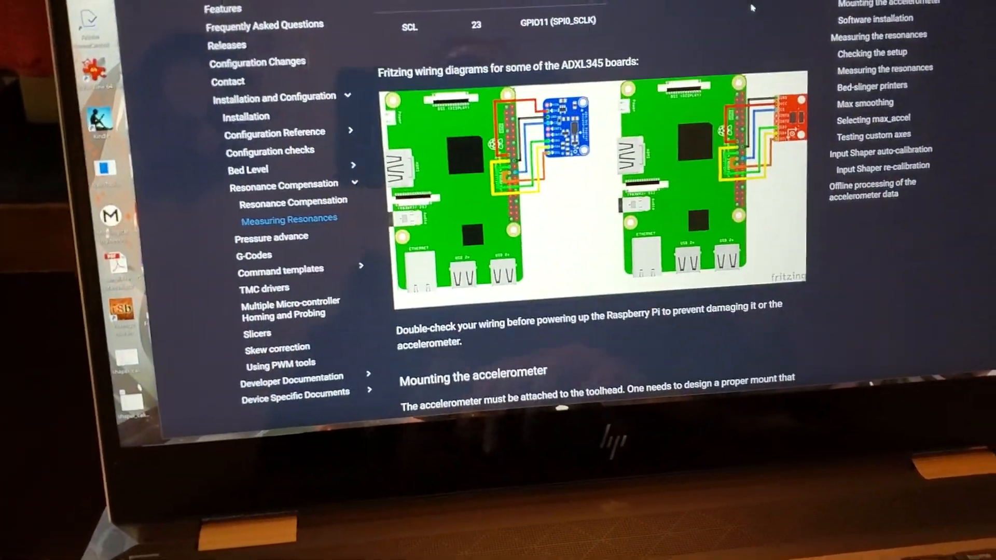
Step: Scroll past the accelerometer mounting example to the Software installation commands and printer.cfg additions
{"action": "scroll", "scroll_direction": "down", "scroll_amount": 3}
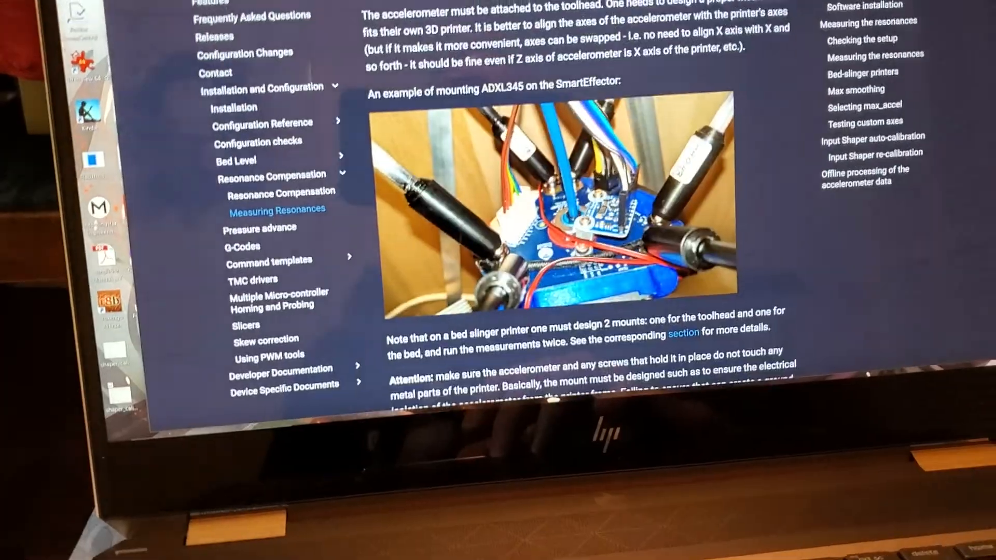
{"action": "scroll", "scroll_direction": "down", "scroll_amount": 3}
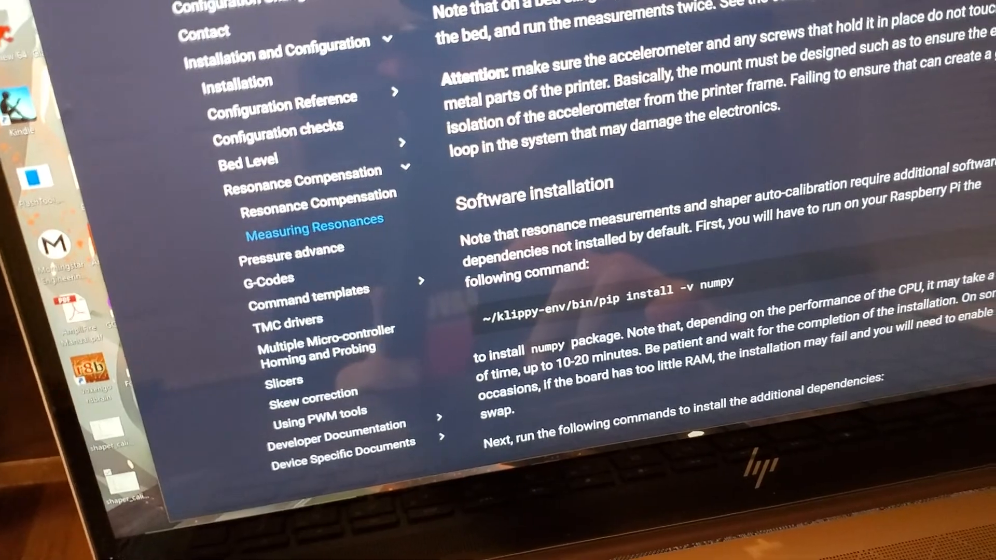
{"action": "scroll", "scroll_direction": "down", "scroll_amount": 3}
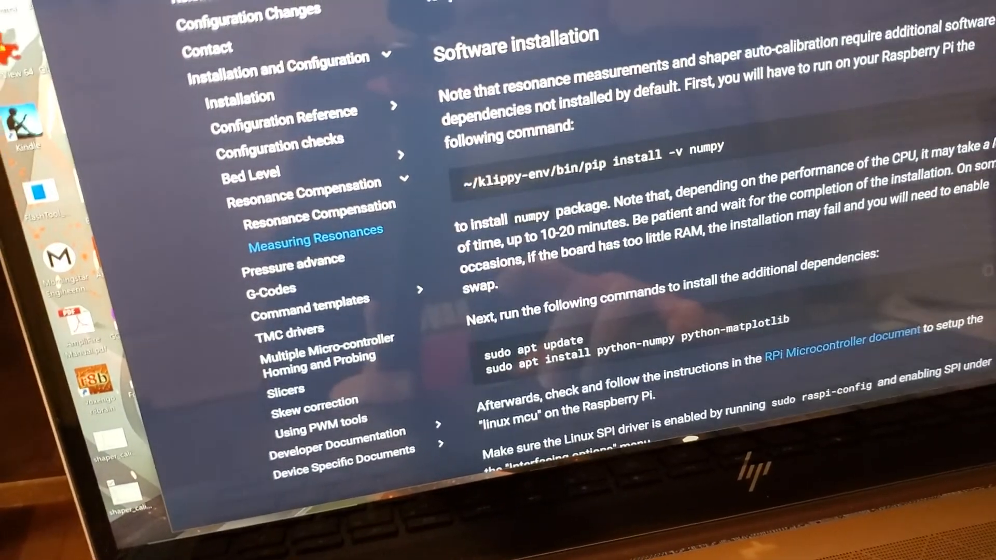
{"action": "scroll", "scroll_direction": "down", "scroll_amount": 3}
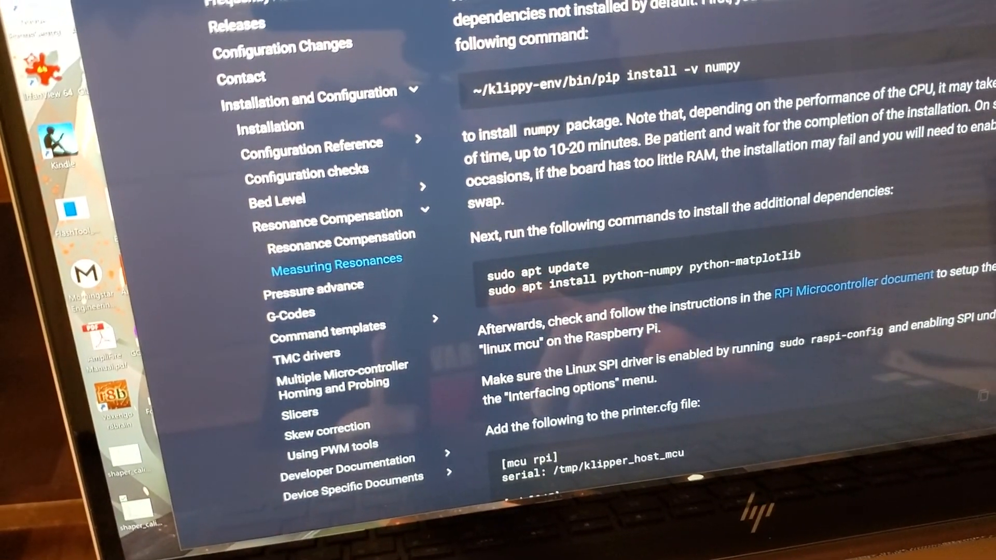
{"action": "scroll", "scroll_direction": "down", "scroll_amount": 3}
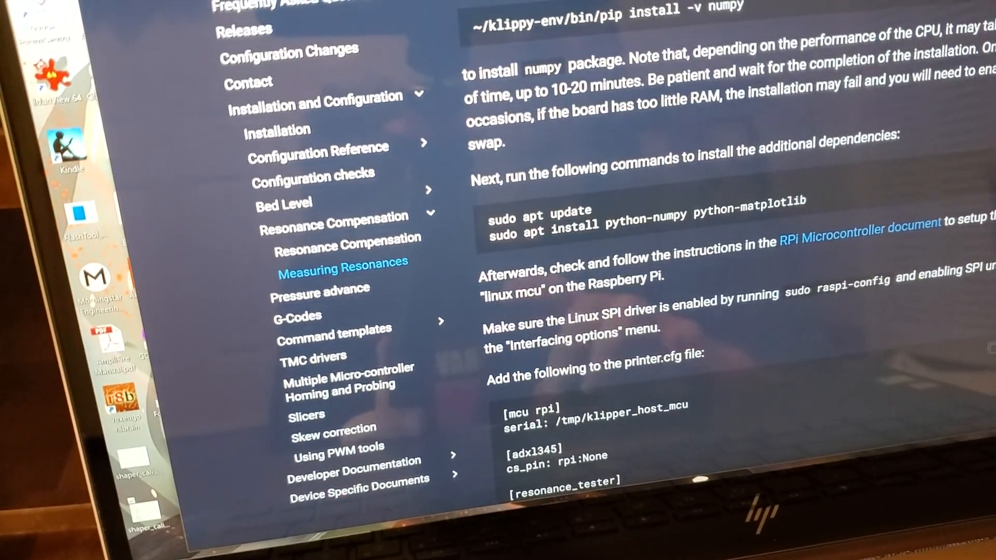
{"action": "scroll", "scroll_direction": "down", "scroll_amount": 3}
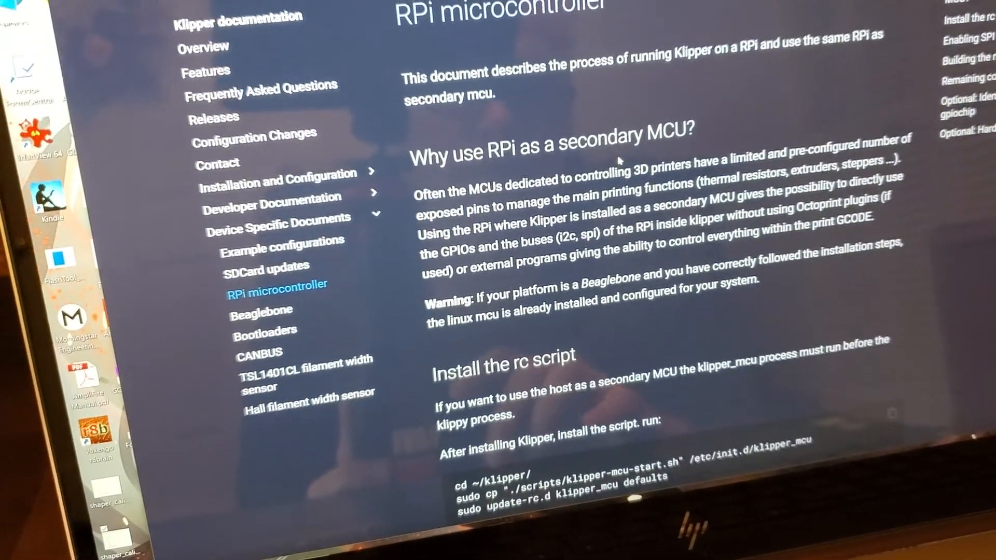
{"action": "scroll", "scroll_direction": "down", "scroll_amount": 3}
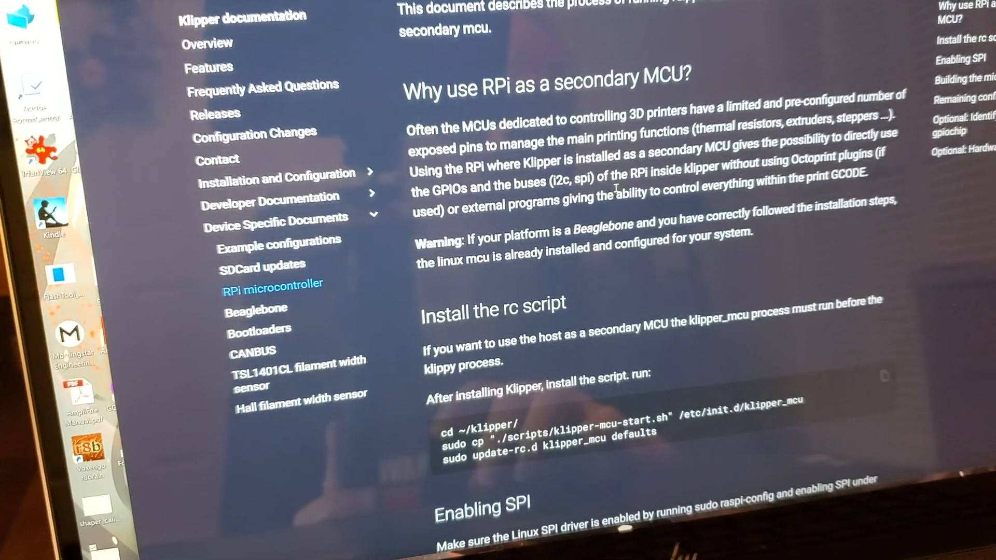
{"action": "scroll", "scroll_direction": "down", "scroll_amount": 3}
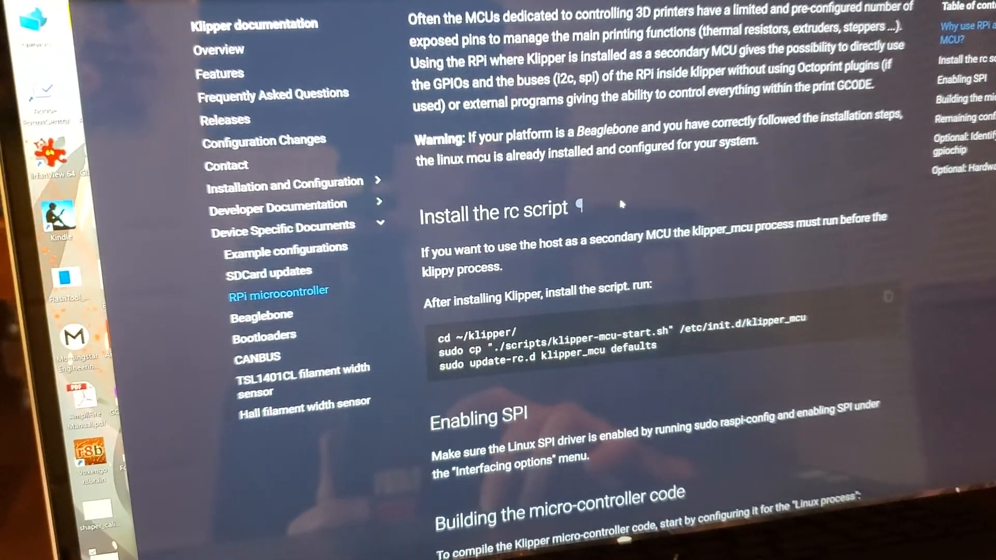
{"action": "scroll", "scroll_direction": "down", "scroll_amount": 3}
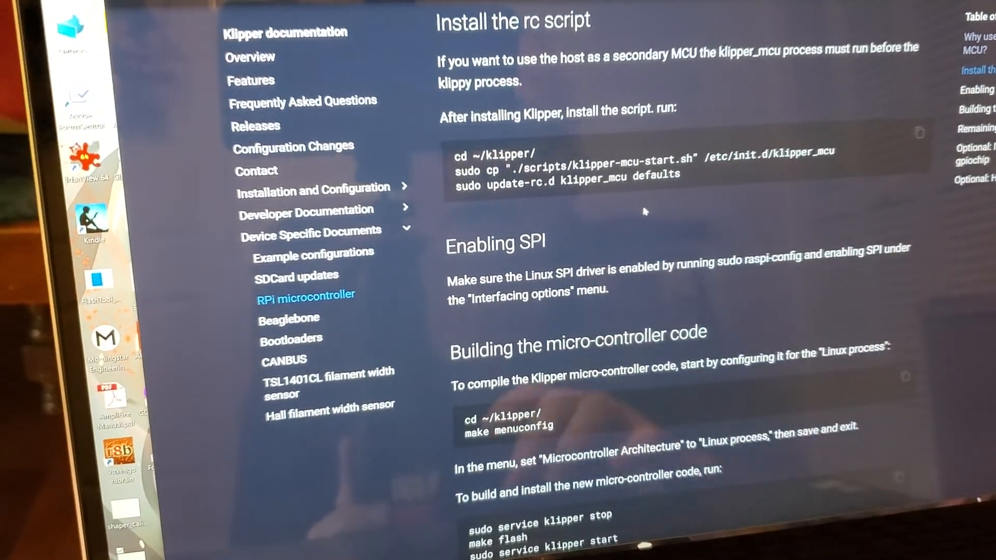
{"action": "scroll", "scroll_direction": "down", "scroll_amount": 3}
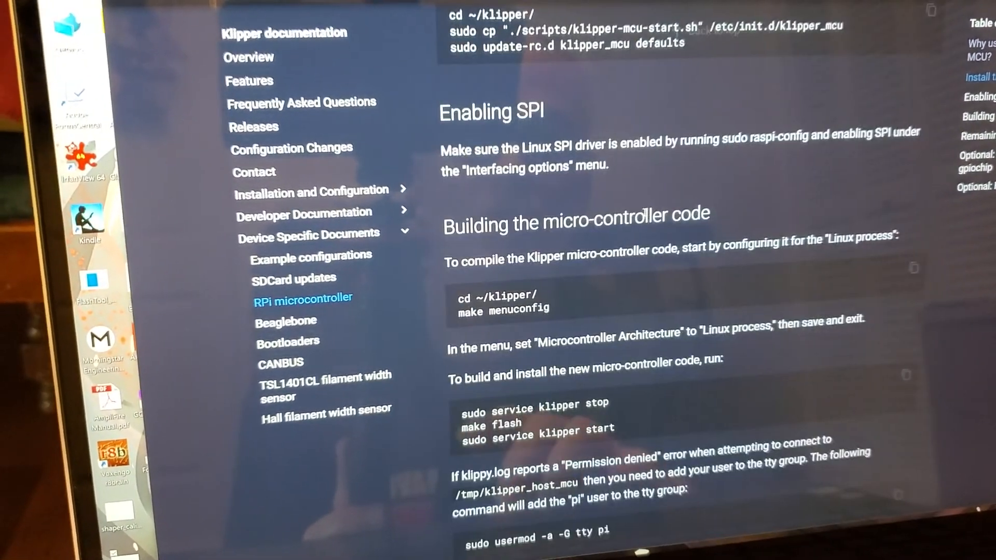
{"action": "scroll", "scroll_direction": "down", "scroll_amount": 3}
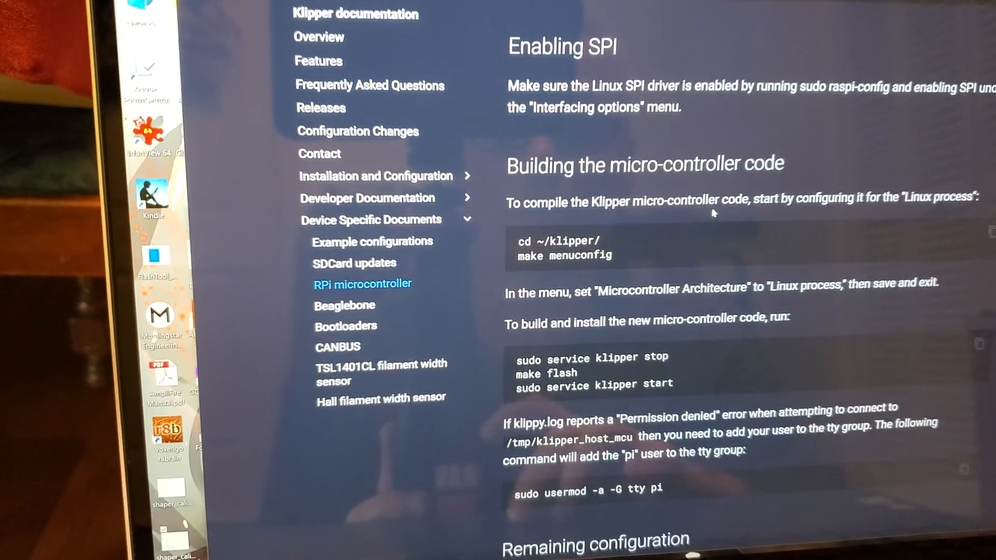
{"action": "scroll", "scroll_direction": "down", "scroll_amount": 3}
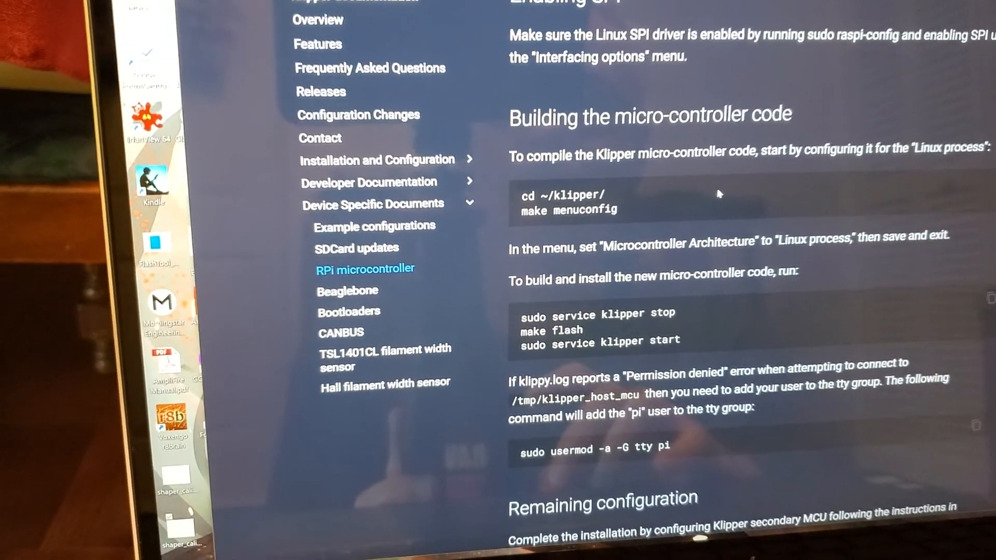
{"action": "scroll", "scroll_direction": "down", "scroll_amount": 3}
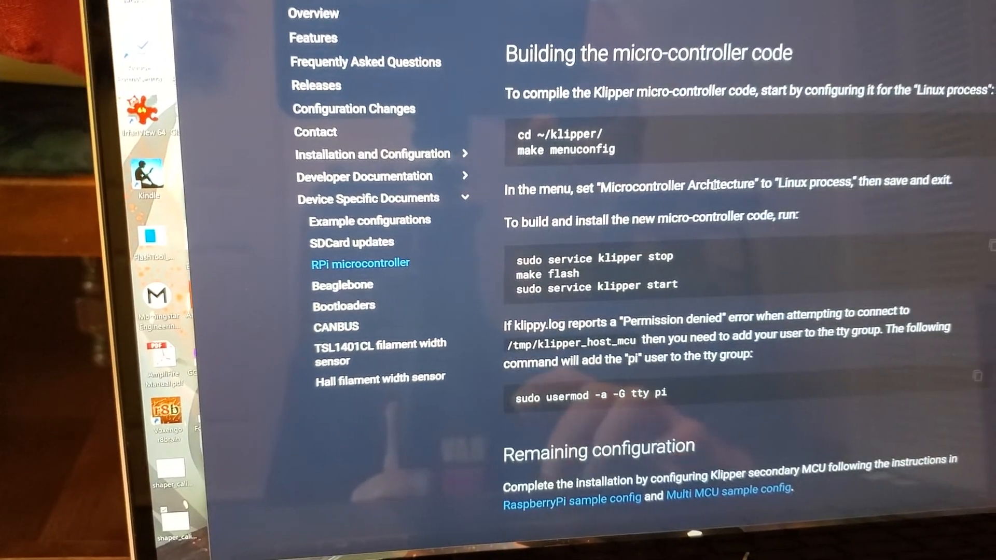
{"action": "scroll", "scroll_direction": "down", "scroll_amount": 3}
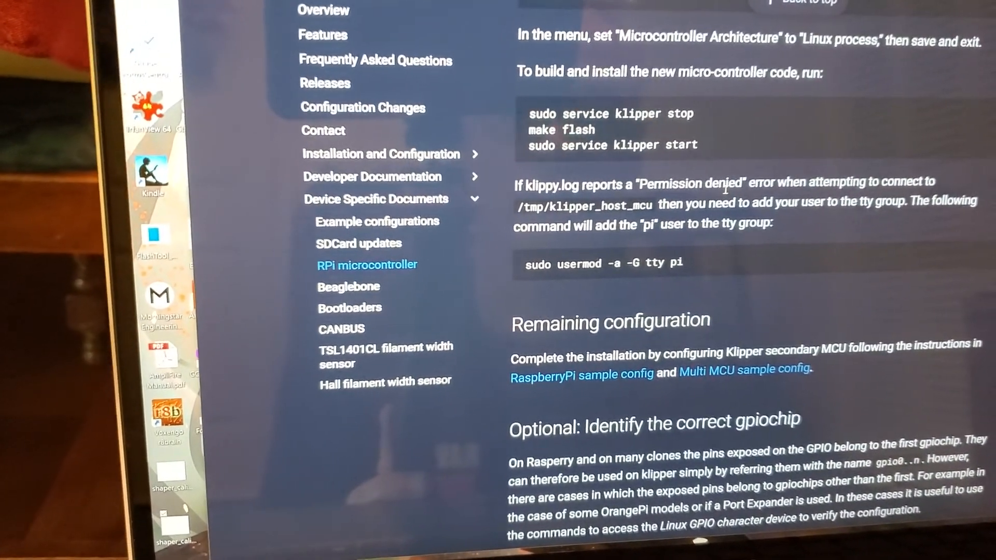
{"action": "scroll", "scroll_direction": "down", "scroll_amount": 3}
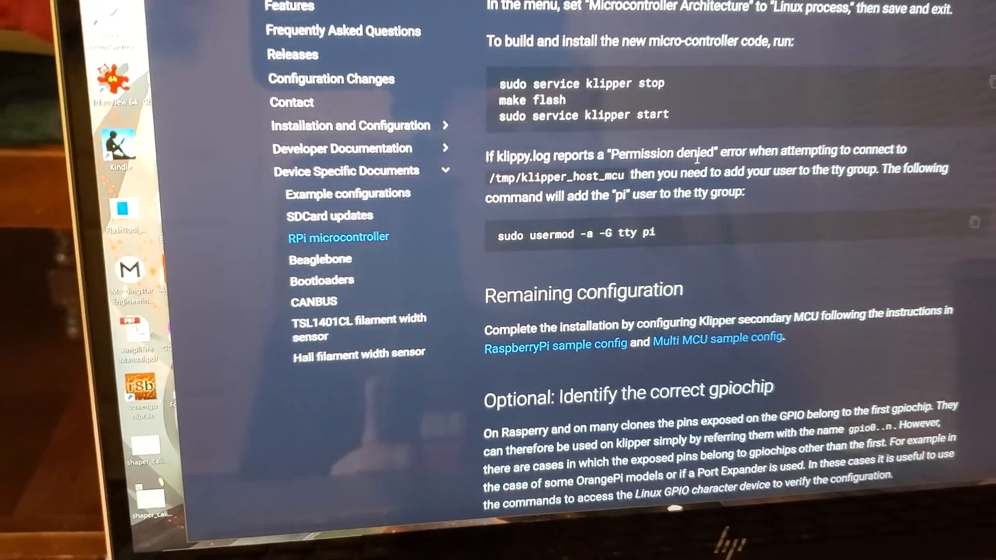
Step: Scroll the RPi microcontroller page through gpiochip identification and the Hardware PWM section
{"action": "scroll", "scroll_direction": "down", "scroll_amount": 3}
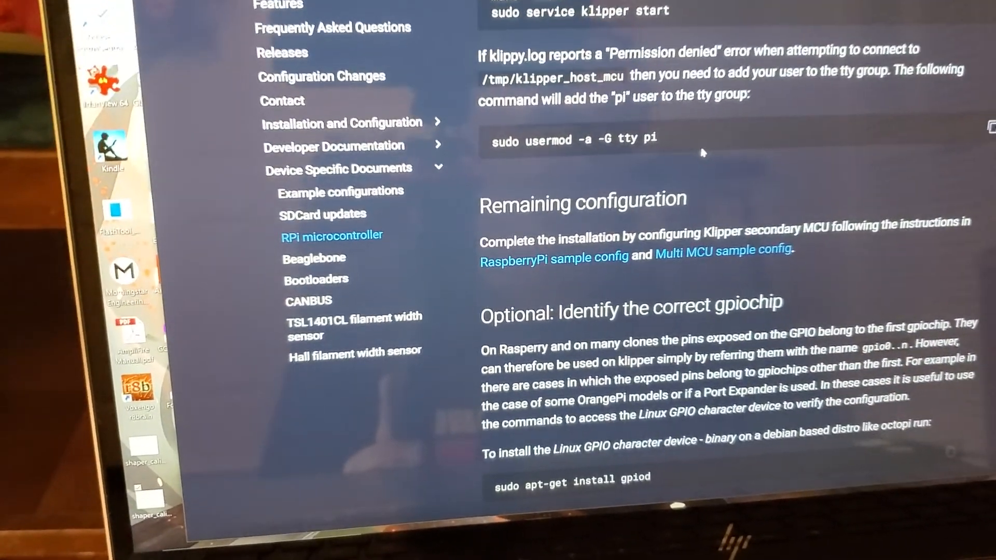
{"action": "scroll", "scroll_direction": "down", "scroll_amount": 3}
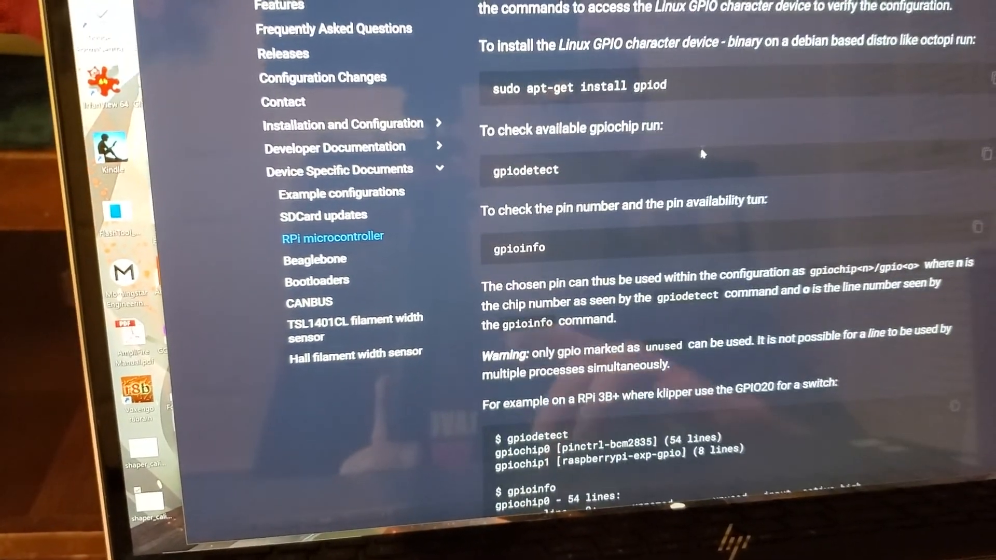
{"action": "scroll", "scroll_direction": "down", "scroll_amount": 3}
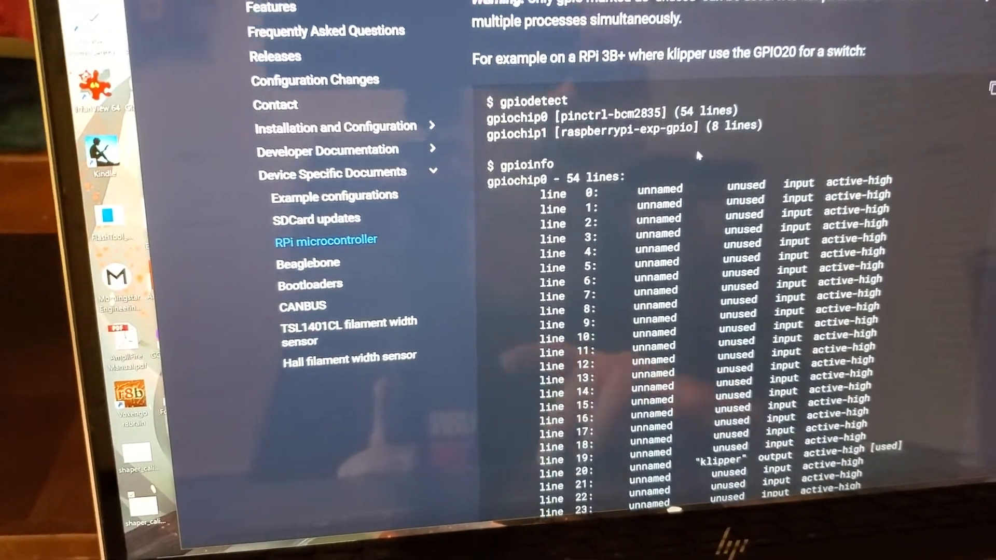
{"action": "scroll", "scroll_direction": "down", "scroll_amount": 3}
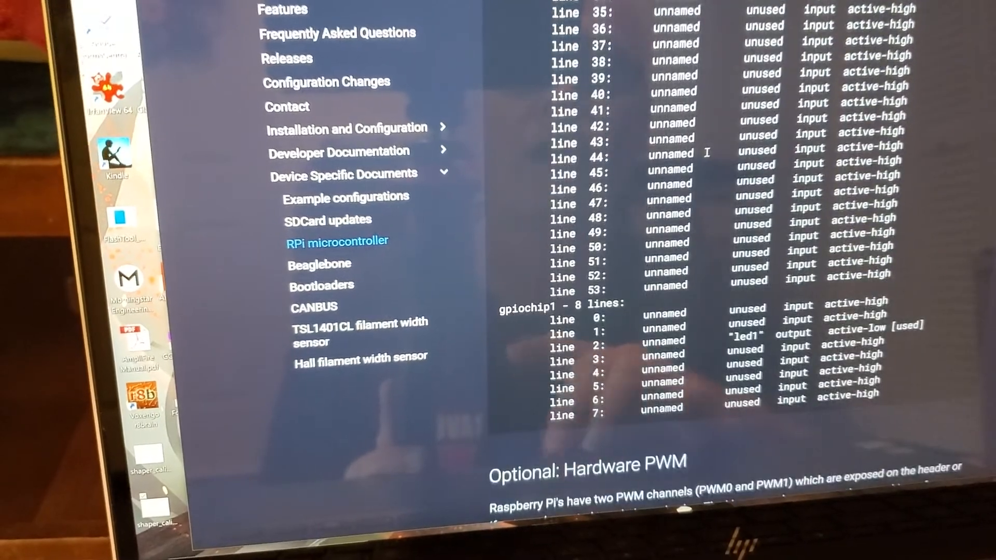
{"action": "scroll", "scroll_direction": "down", "scroll_amount": 3}
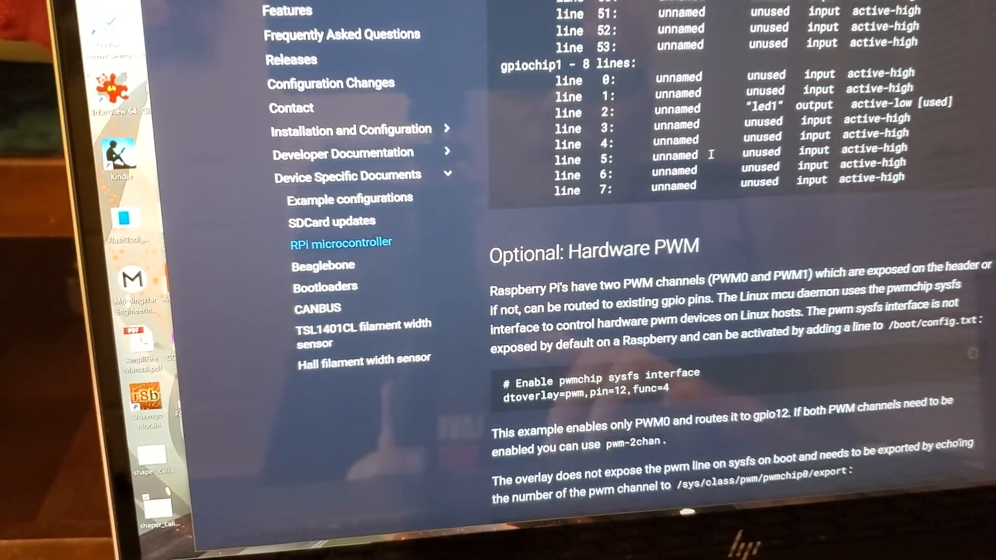
{"action": "scroll", "scroll_direction": "down", "scroll_amount": 3}
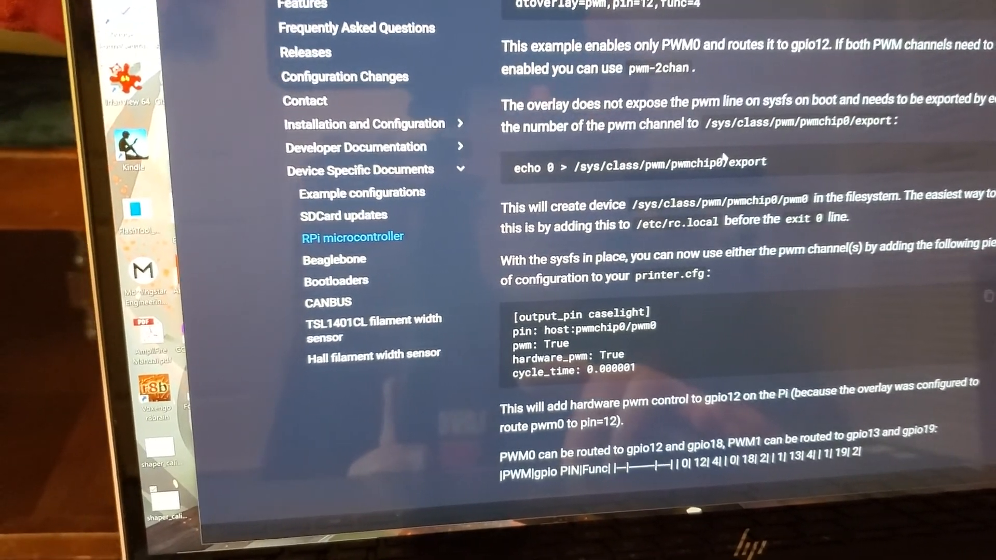
{"action": "scroll", "scroll_direction": "down", "scroll_amount": 3}
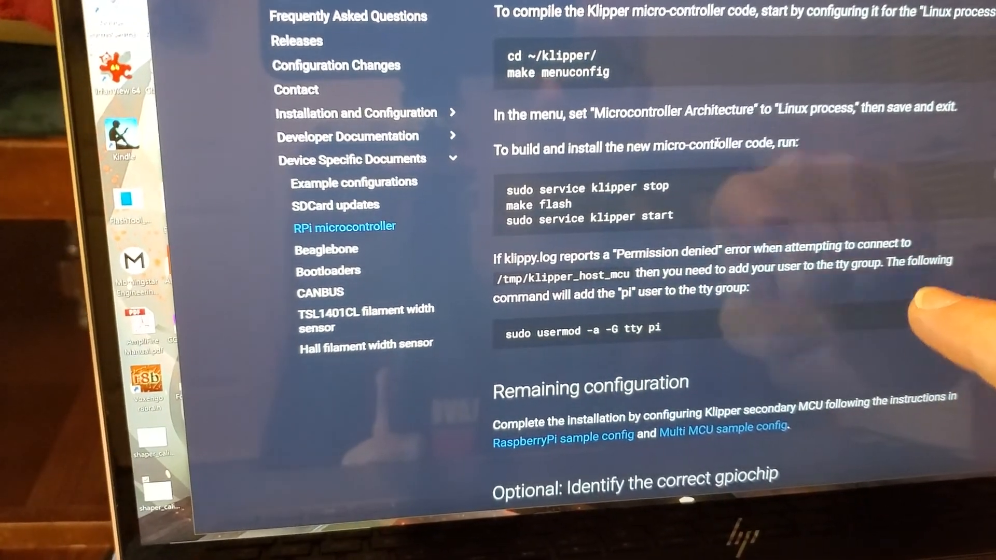
{"action": "scroll", "scroll_direction": "down", "scroll_amount": 3}
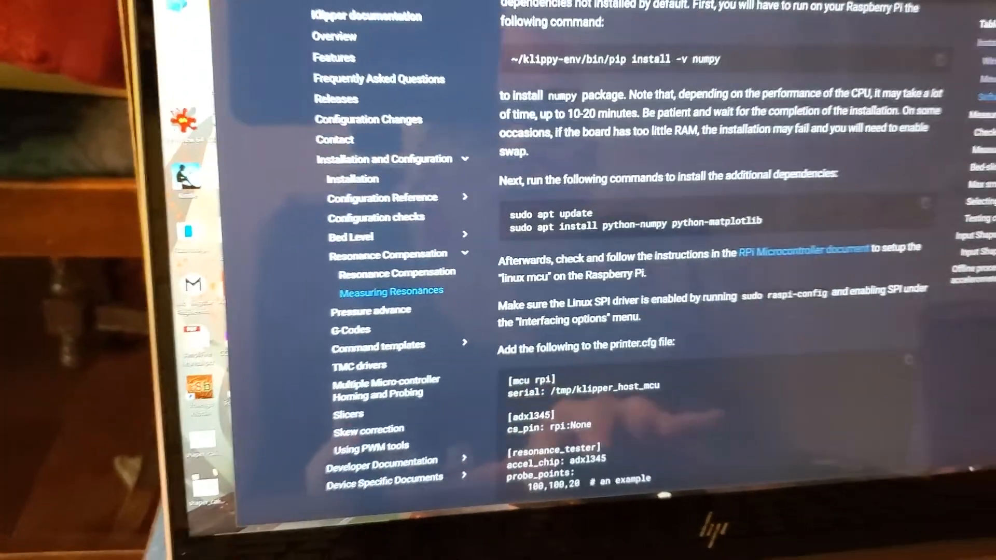
Step: Scroll the Measuring Resonances guide down to the 'Checking the setup' section
{"action": "scroll", "scroll_direction": "down", "scroll_amount": 3}
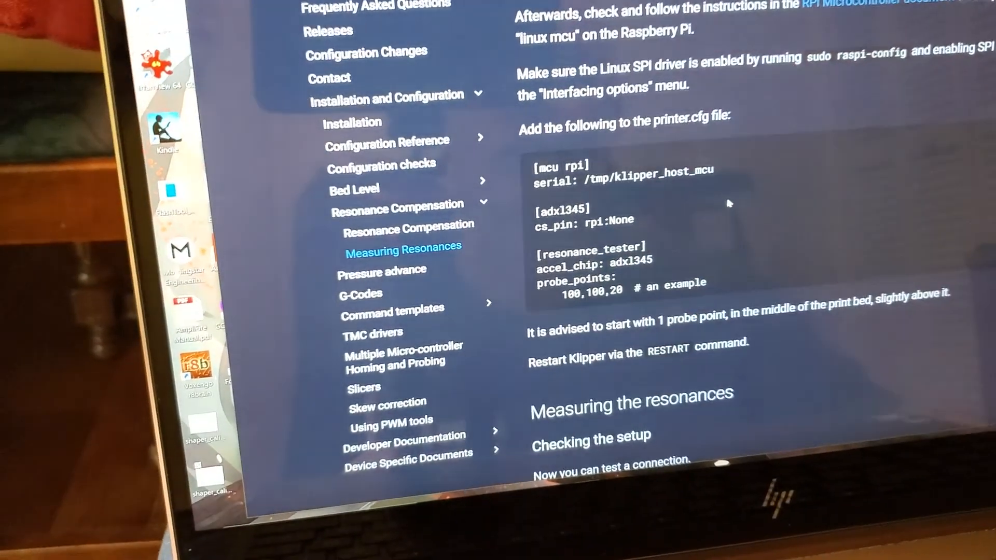
{"action": "scroll", "scroll_direction": "down", "scroll_amount": 3}
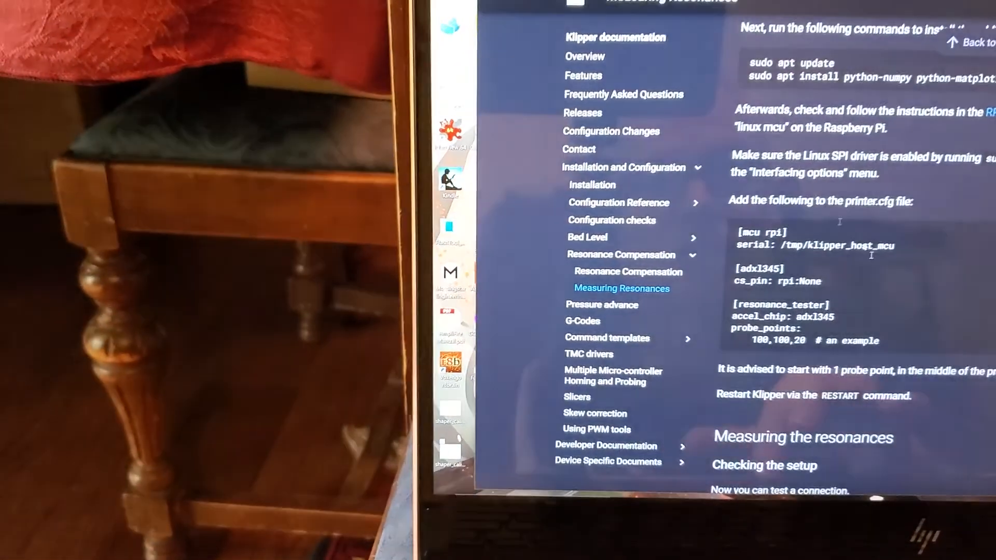
{"action": "scroll", "scroll_direction": "down", "scroll_amount": 3}
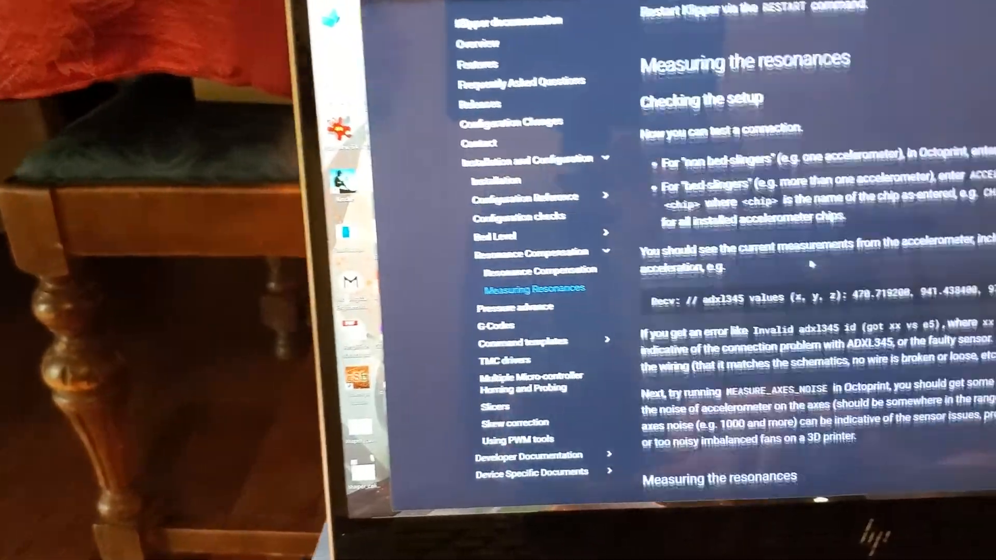
{"action": "scroll", "scroll_direction": "down", "scroll_amount": 3}
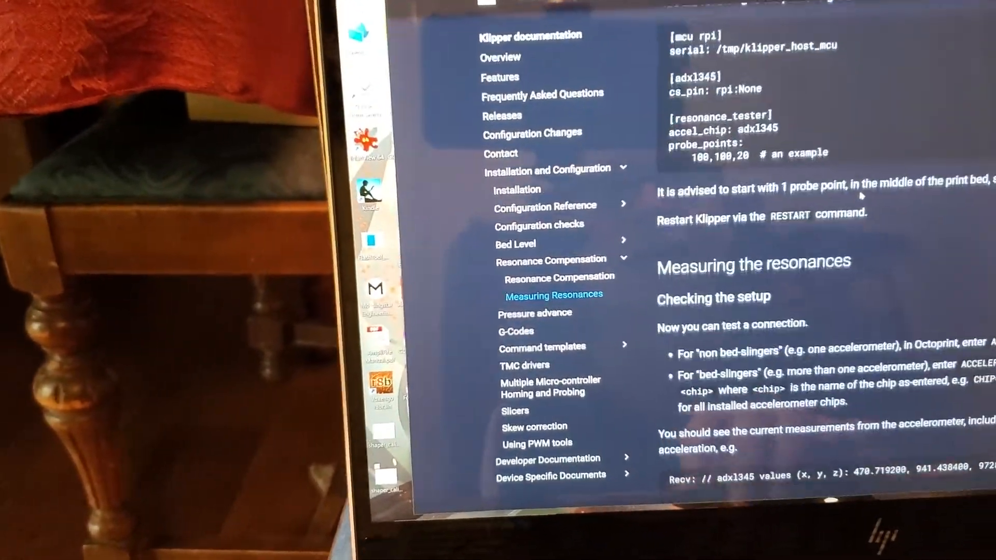
{"action": "scroll", "scroll_direction": "down", "scroll_amount": 3}
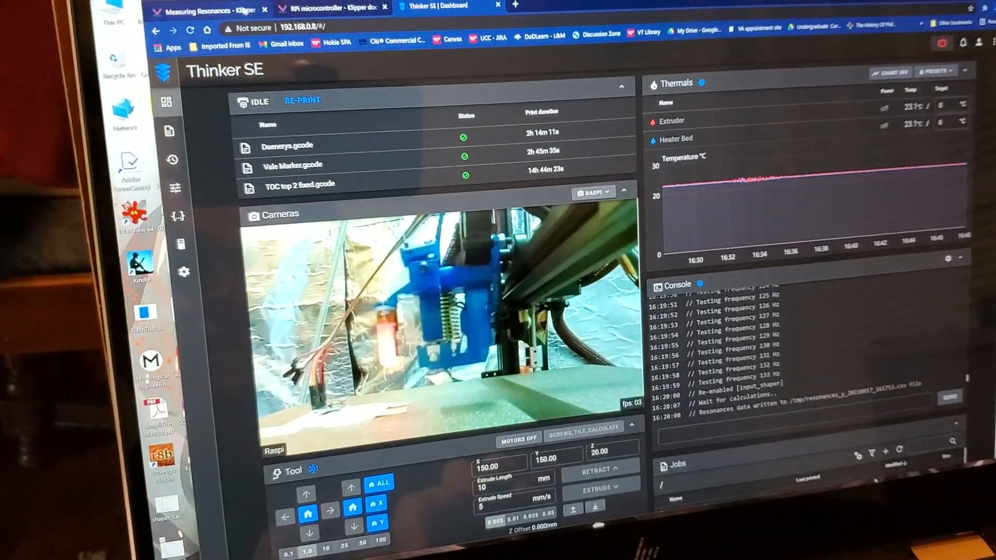
Step: Return to the Measuring Resonances page and scroll to the calibrate_shaper.py chart commands
{"action": "left_click", "coordinate": [190, 10]}
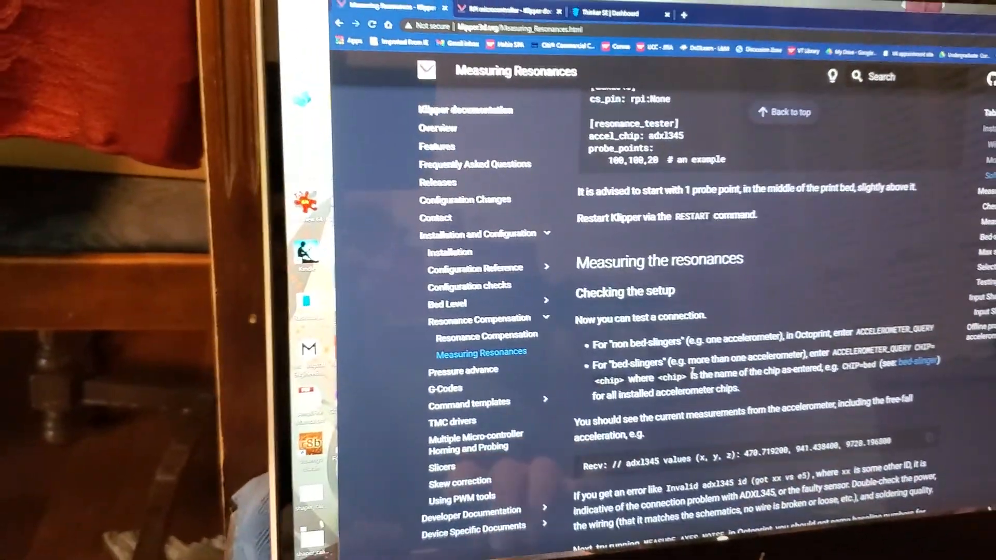
{"action": "scroll", "scroll_direction": "down", "scroll_amount": 3}
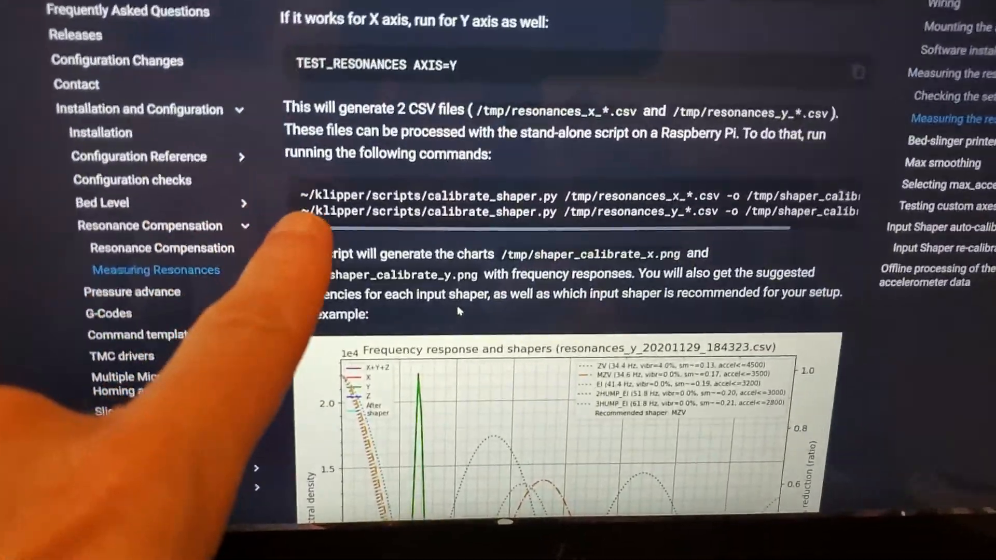
{"action": "scroll", "scroll_direction": "down", "scroll_amount": 3}
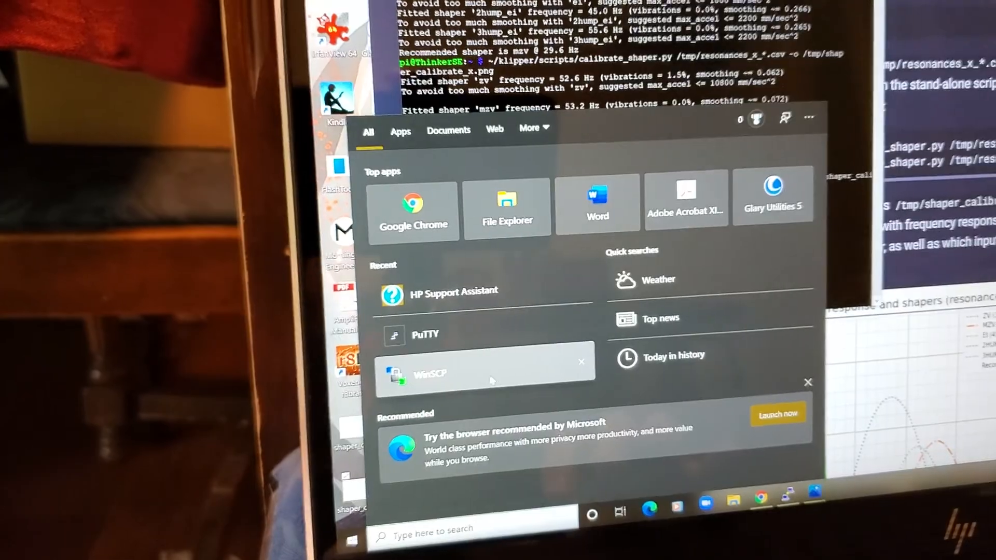
Step: Launch WinSCP and log in to the thinkerse printer site
{"action": "left_click", "coordinate": [423, 373]}
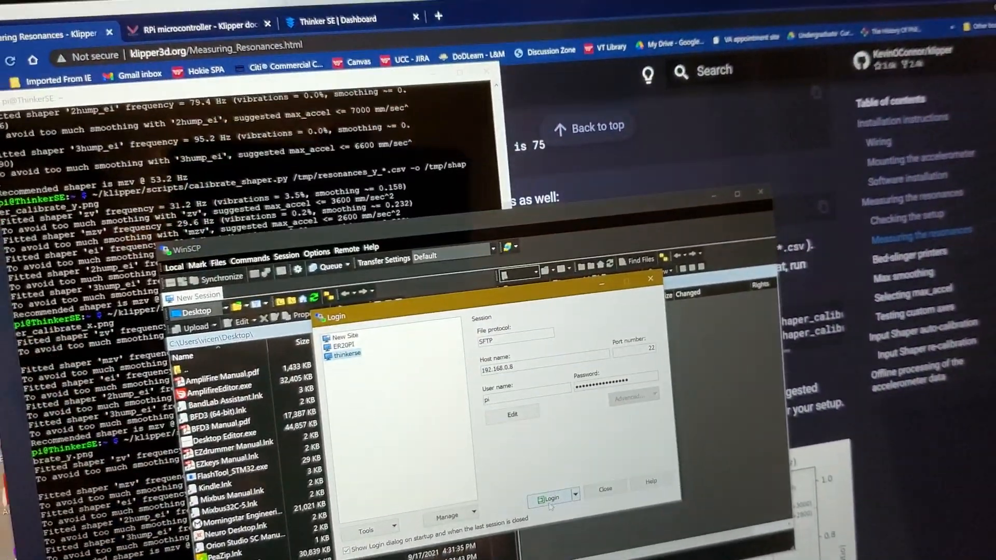
{"action": "left_click", "coordinate": [550, 499]}
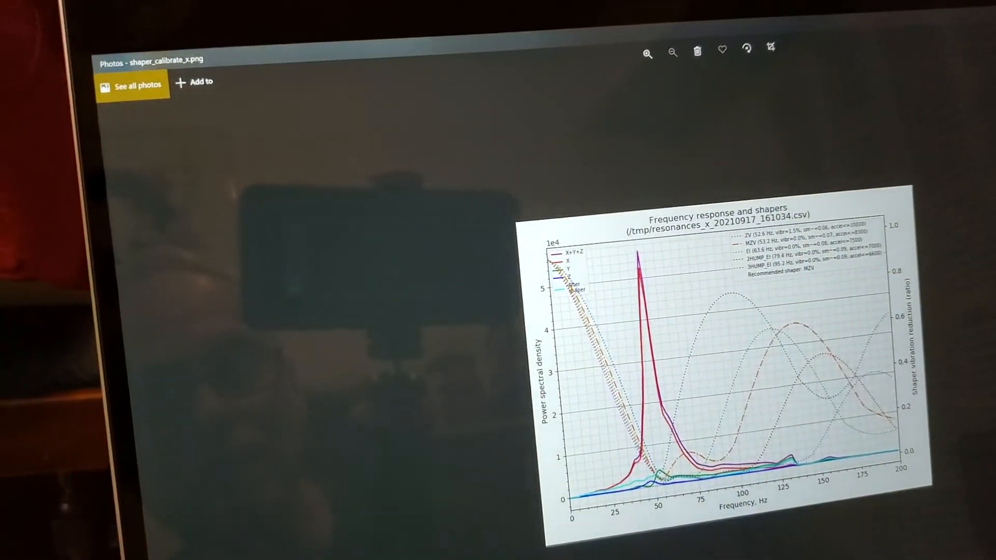
{"action": "left_click", "coordinate": [646, 52]}
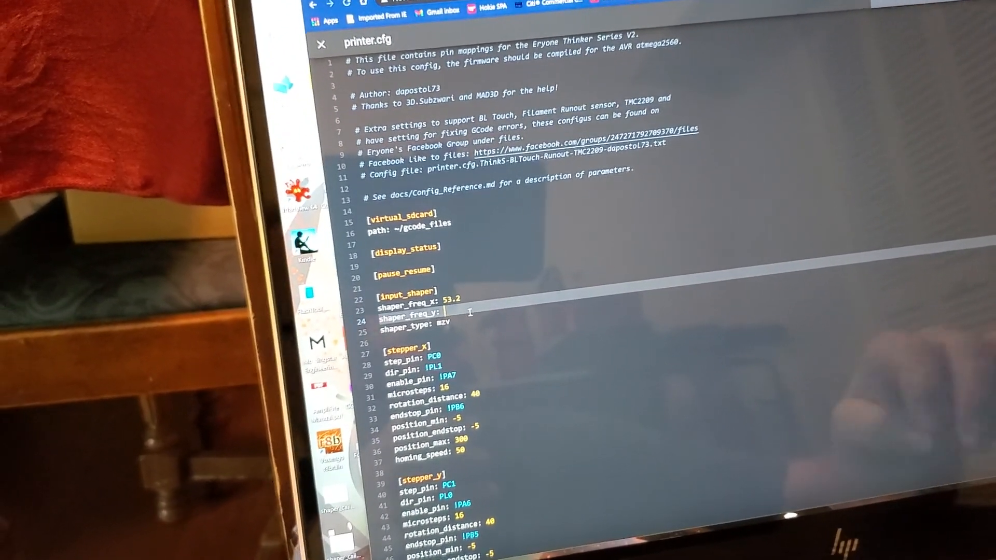
Step: Enter shaper_freq_y 30.6 in the [input_shaper] section of printer.cfg
{"action": "type", "text": "30.6"}
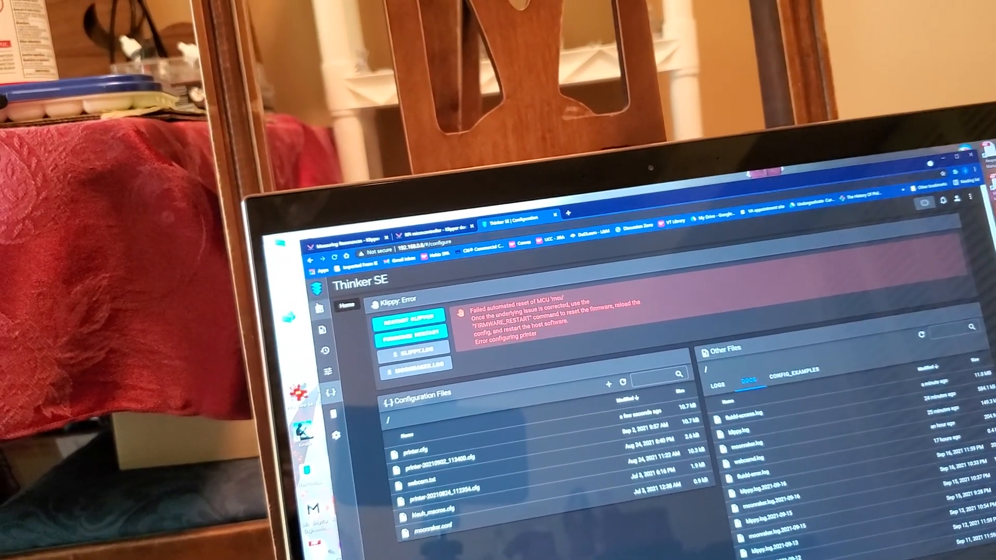
Step: Run FIRMWARE RESTART to clear the Klippy MCU reset error
{"action": "left_click", "coordinate": [414, 321]}
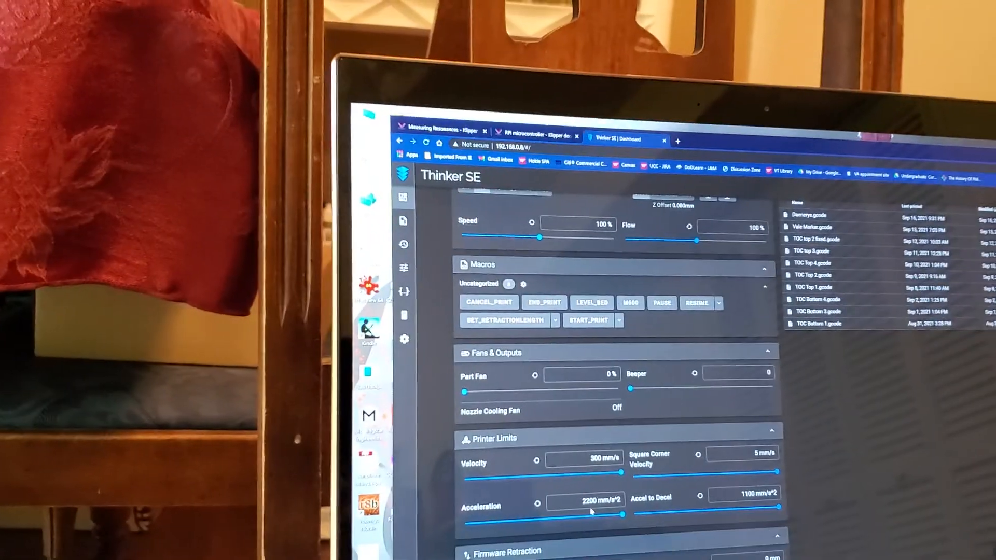
Step: Edit the Printer Limits acceleration value toward 2200 mm/s²
{"action": "left_click", "coordinate": [577, 496]}
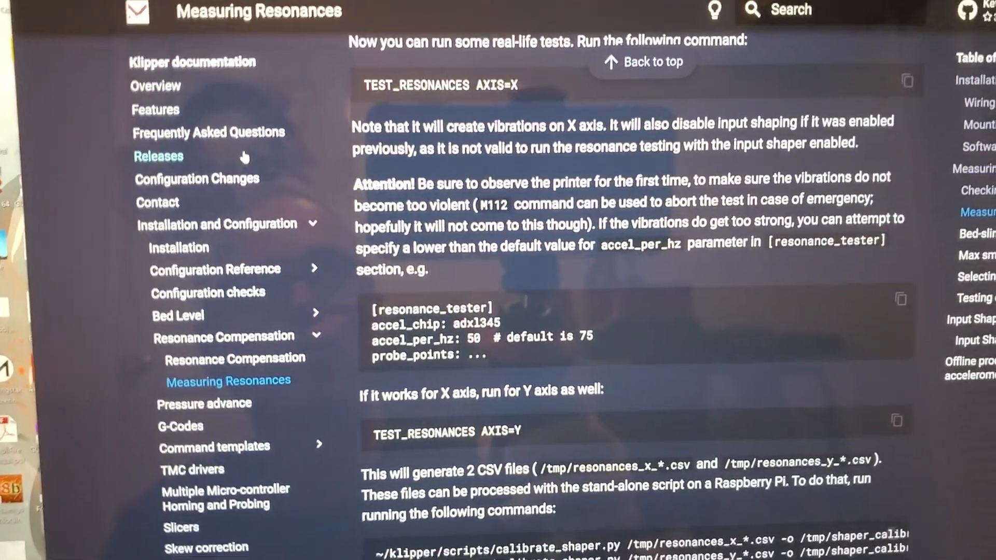
Step: Scroll the Measuring Resonances page to the TEST_RESONANCES AXIS=X commands
{"action": "scroll", "scroll_direction": "down", "scroll_amount": 3}
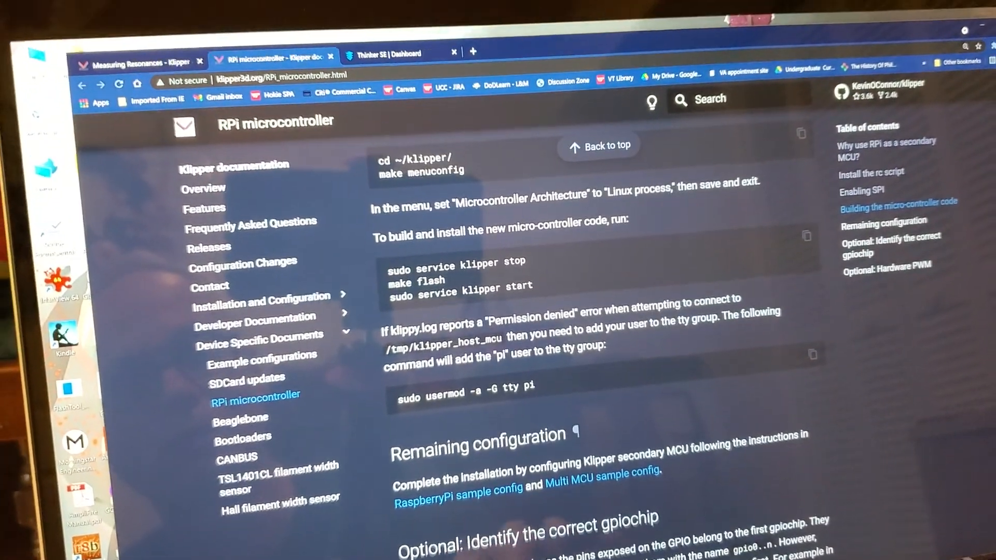
{"action": "scroll", "scroll_direction": "up", "scroll_amount": 3}
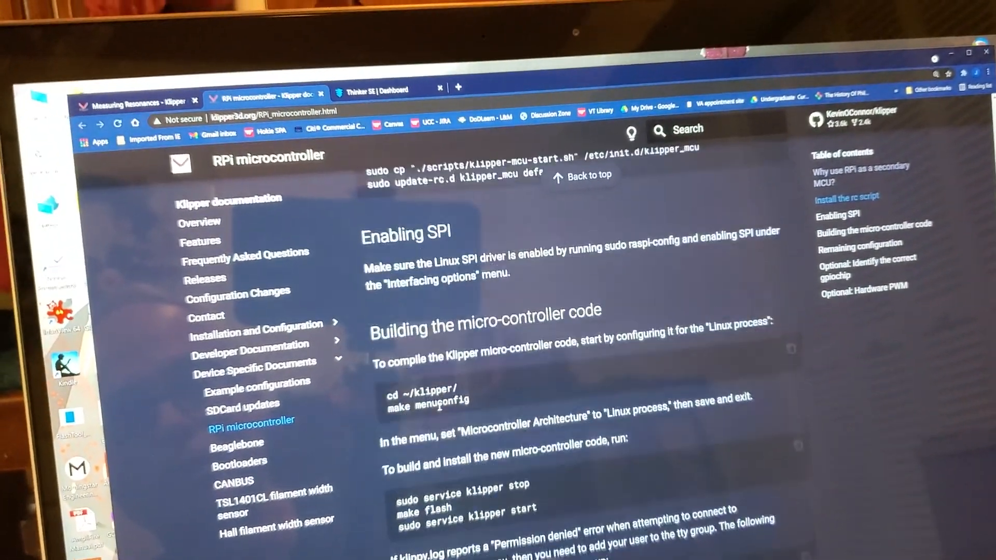
{"action": "scroll", "scroll_direction": "down", "scroll_amount": 3}
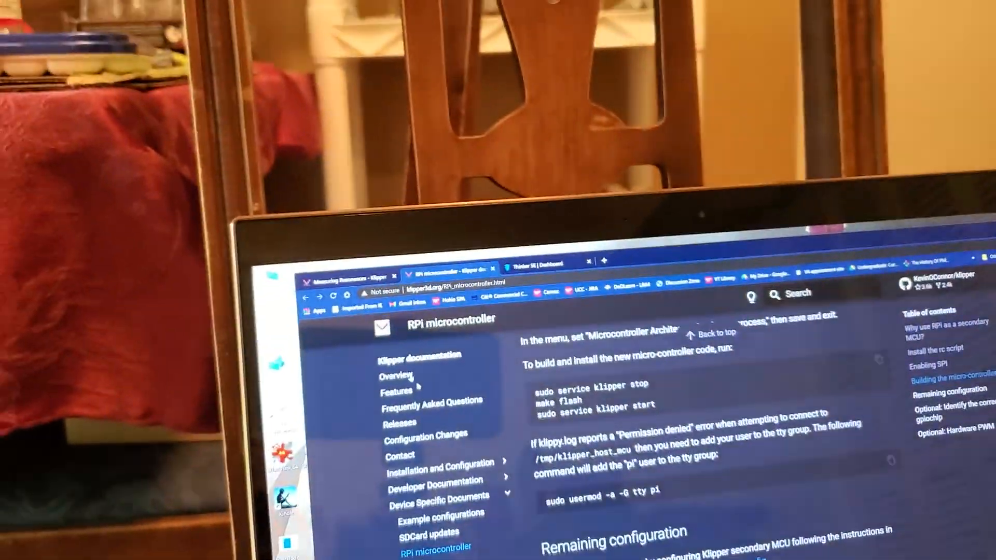
{"action": "left_click", "coordinate": [362, 278]}
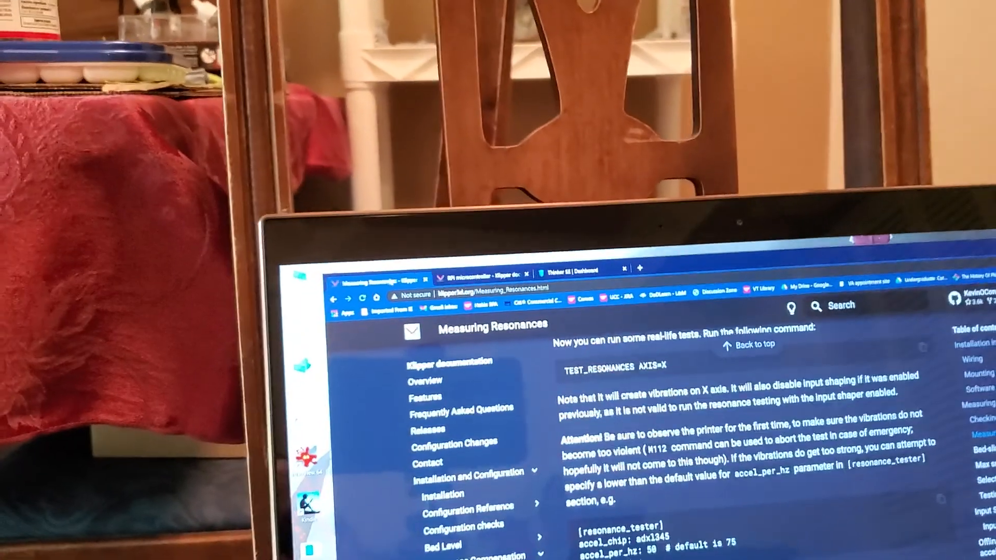